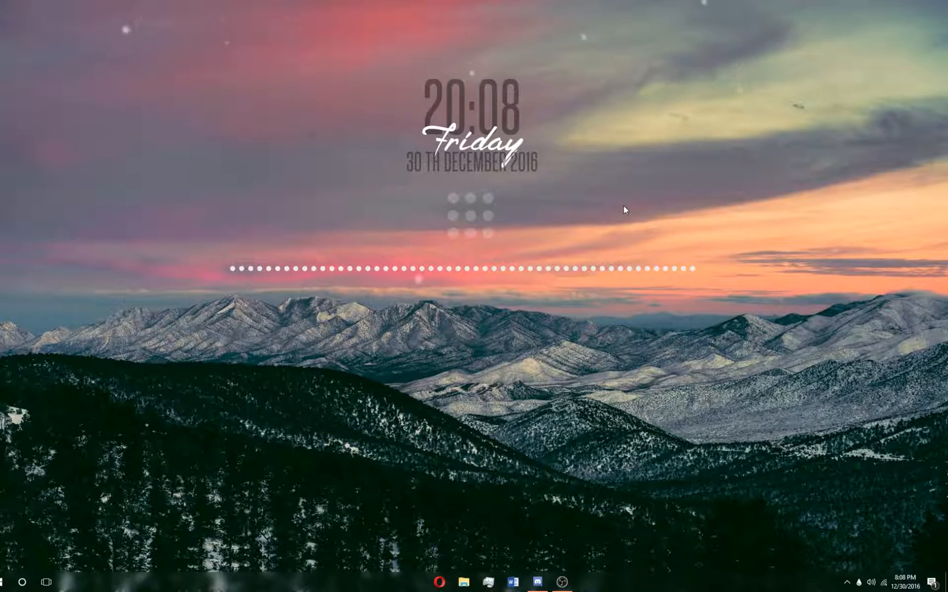
mouse_move(487, 233)
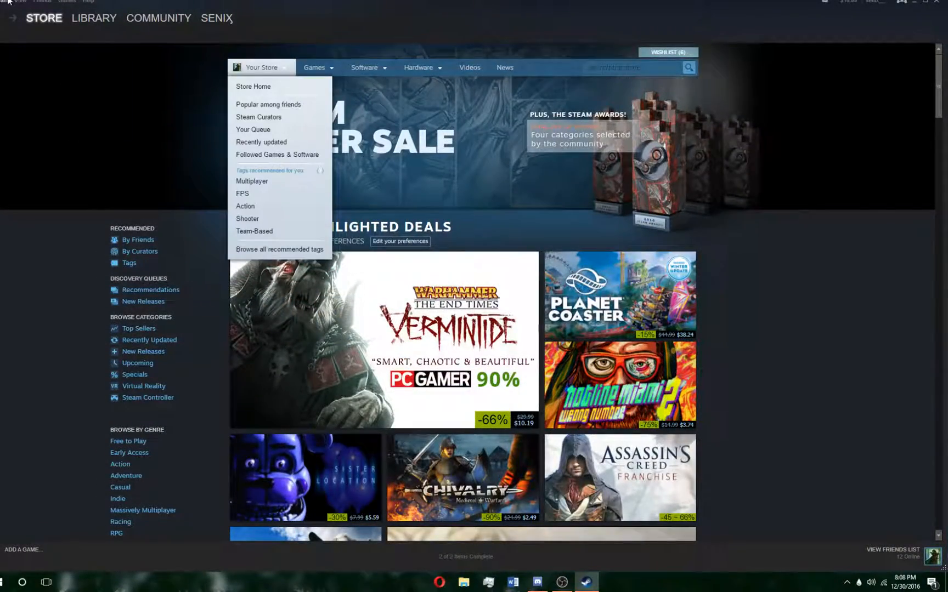
- Open the Steam client menu in the top-left of the Store window
click(10, 1)
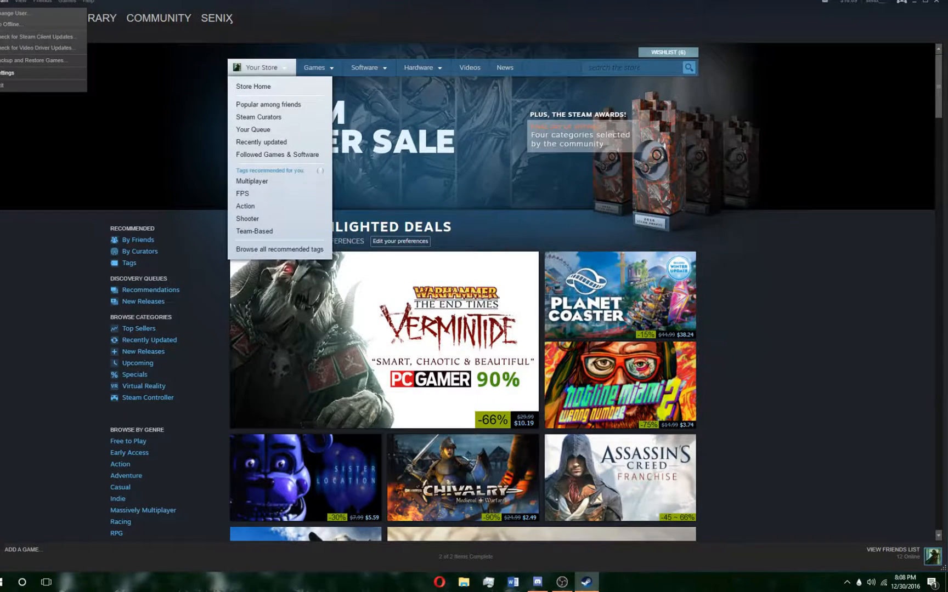
- Show the Downloads section's Steam Library Folders list with the two existing folders
click(5, 72)
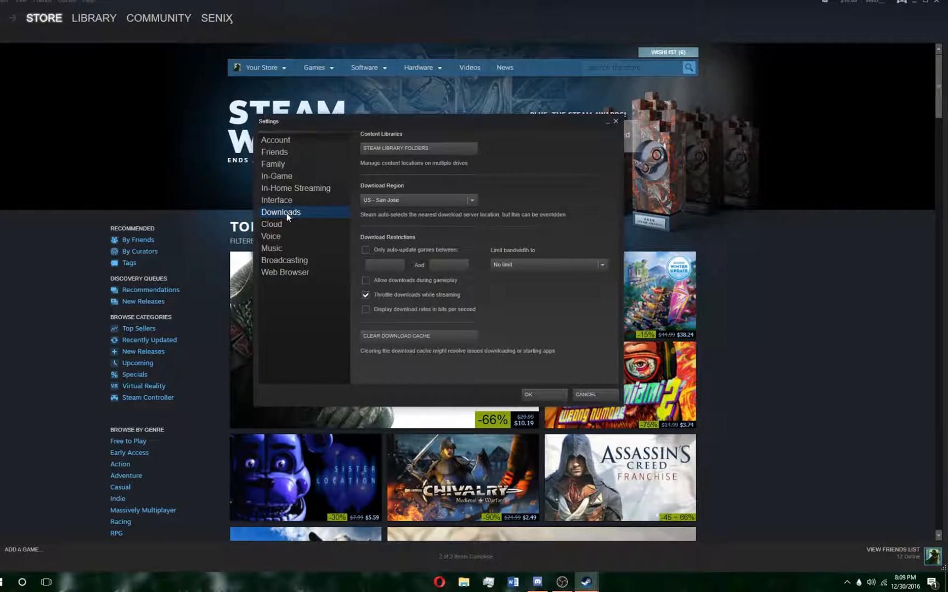
mouse_move(378, 137)
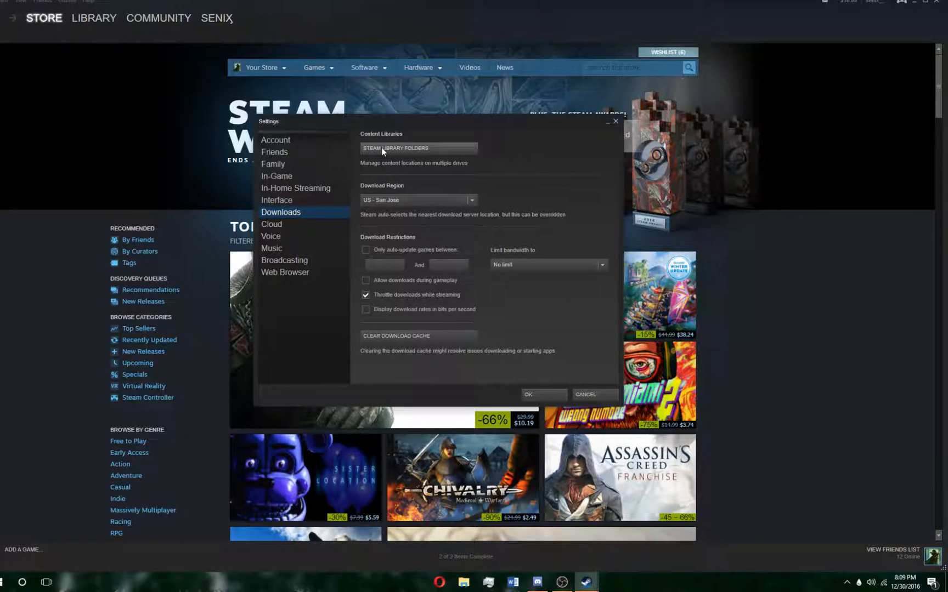
click(395, 148)
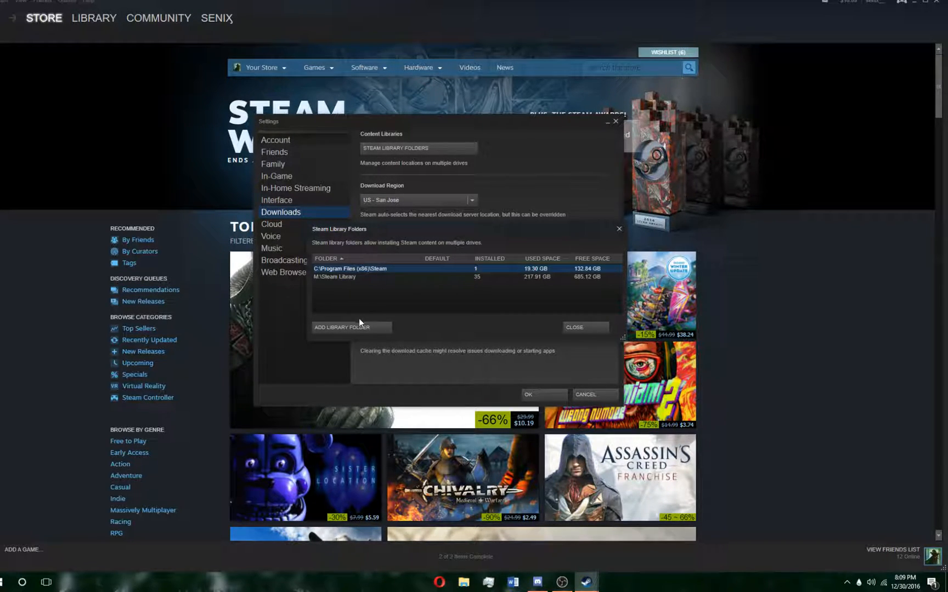
- Create 'New Steam Library' on drive M and select it as a library folder
click(343, 327)
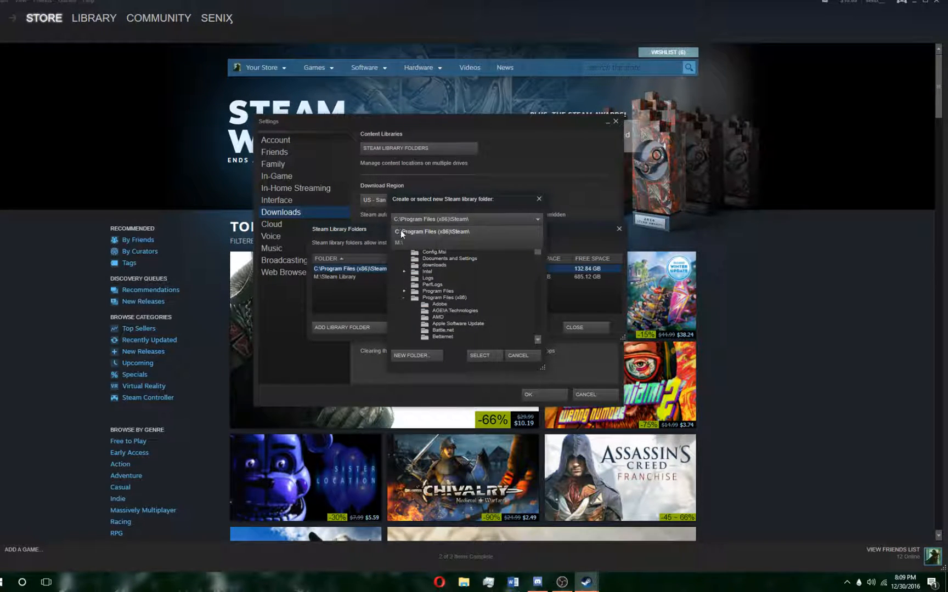
click(399, 243)
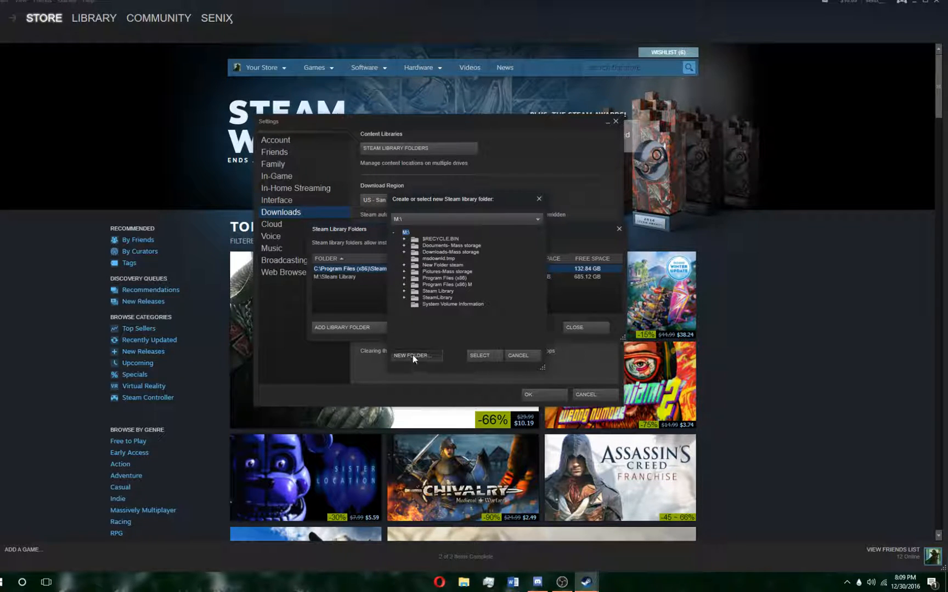
click(413, 354)
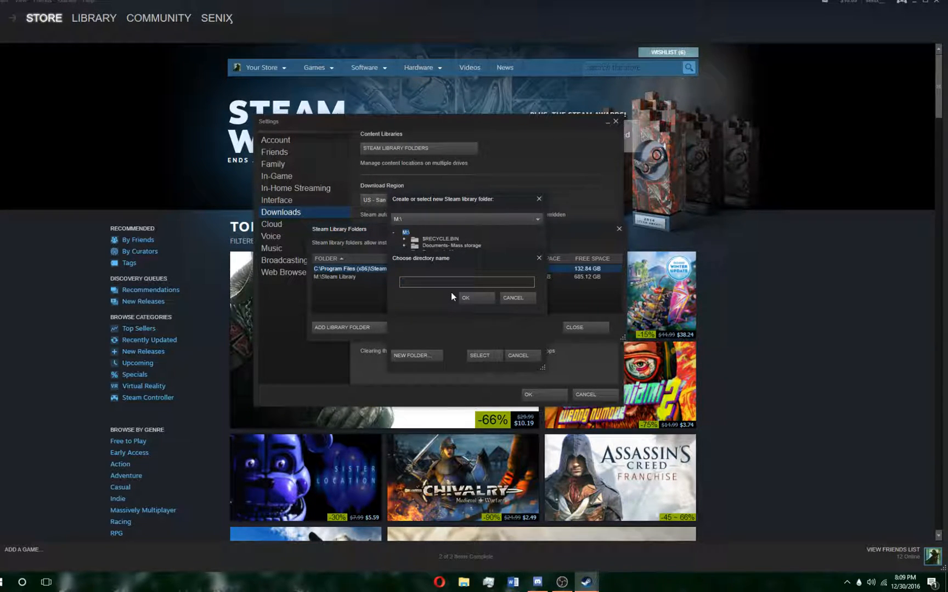
text(New Steam Library)
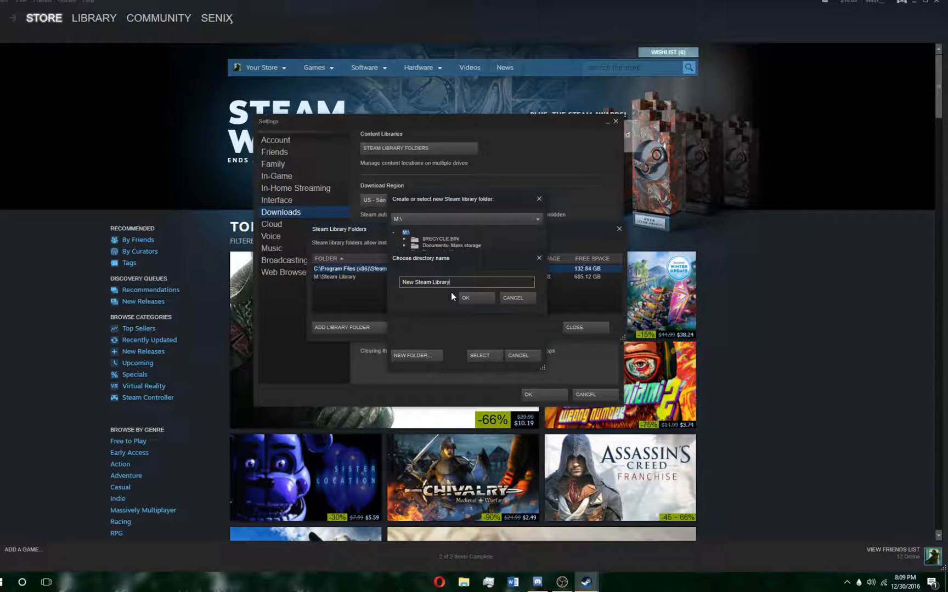
click(466, 297)
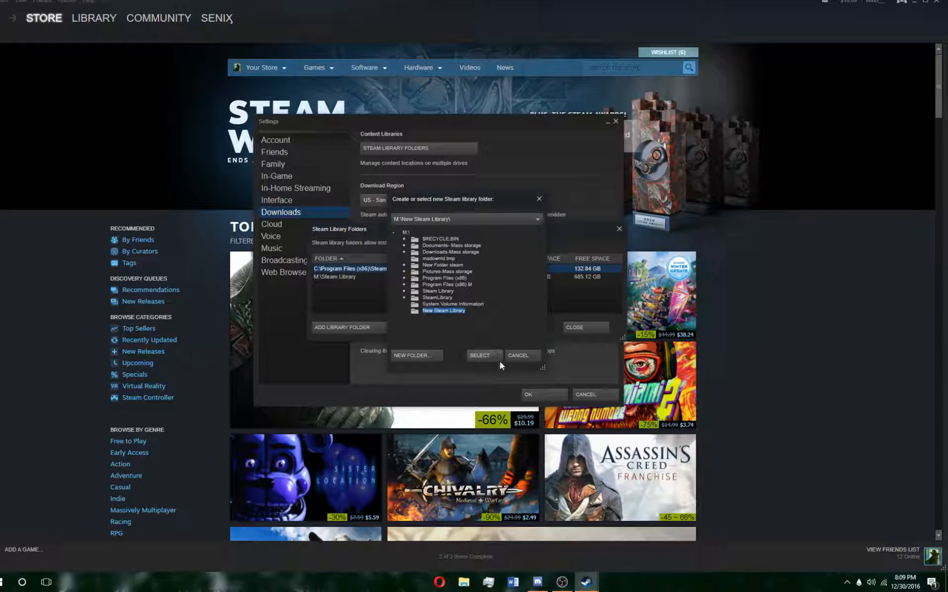
click(480, 355)
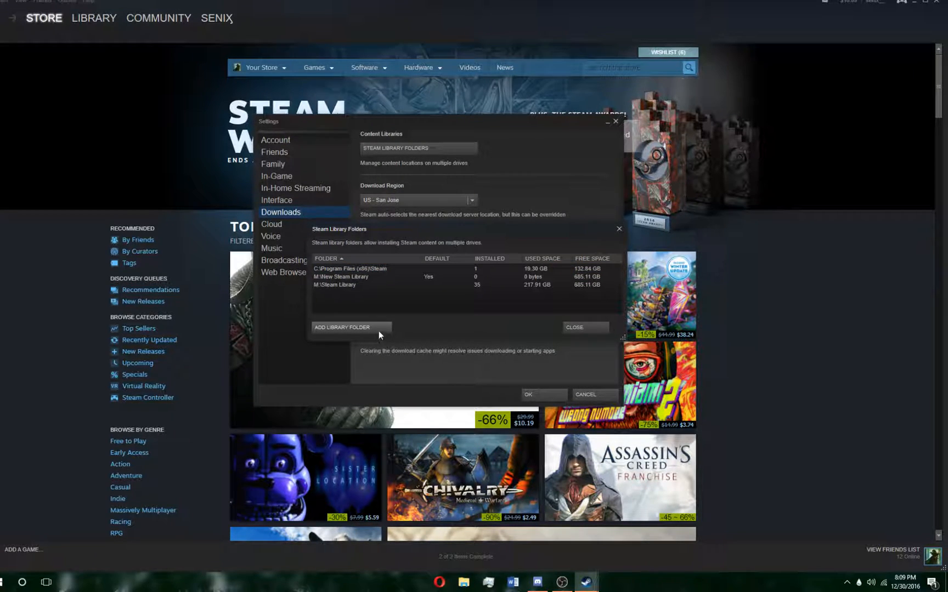
click(343, 327)
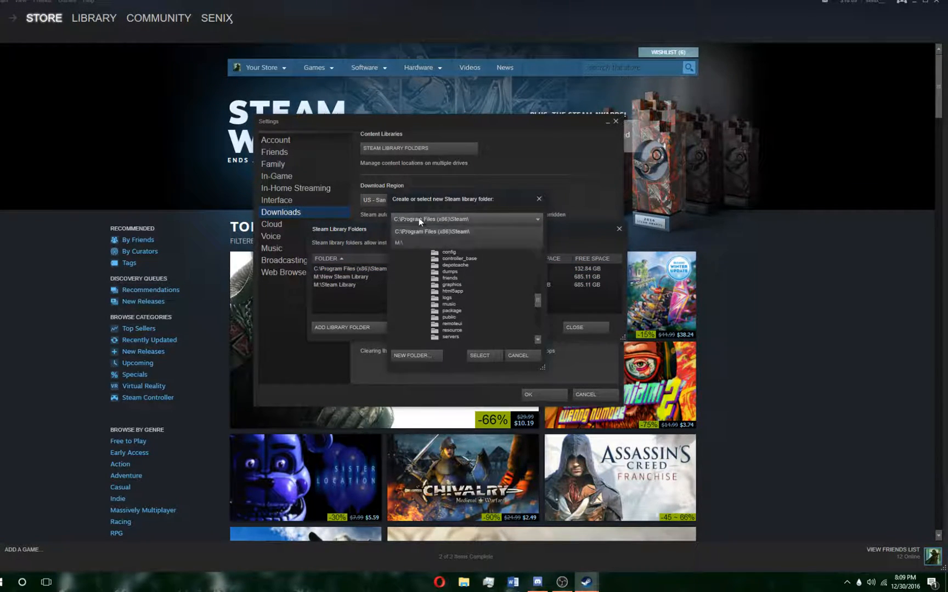
click(399, 242)
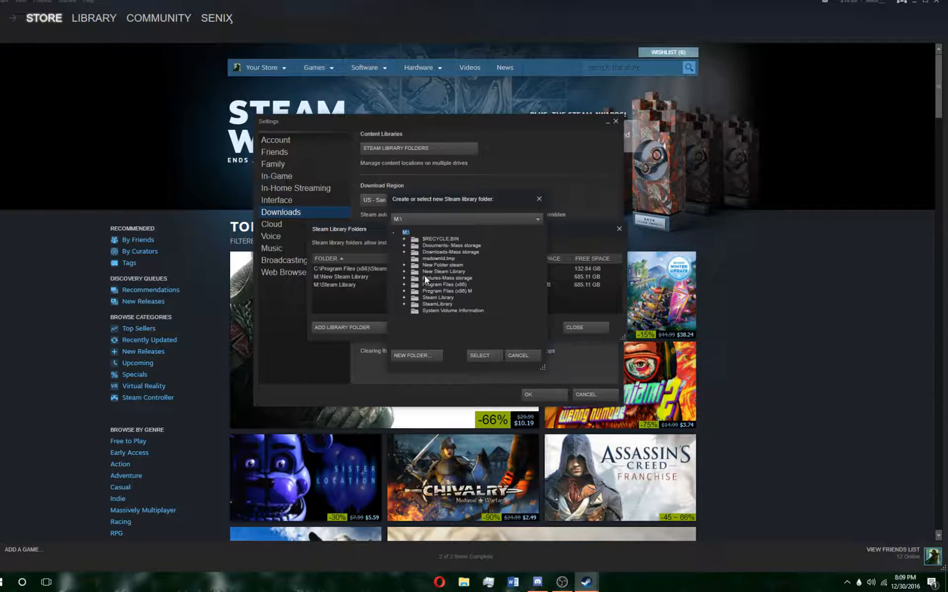
click(436, 297)
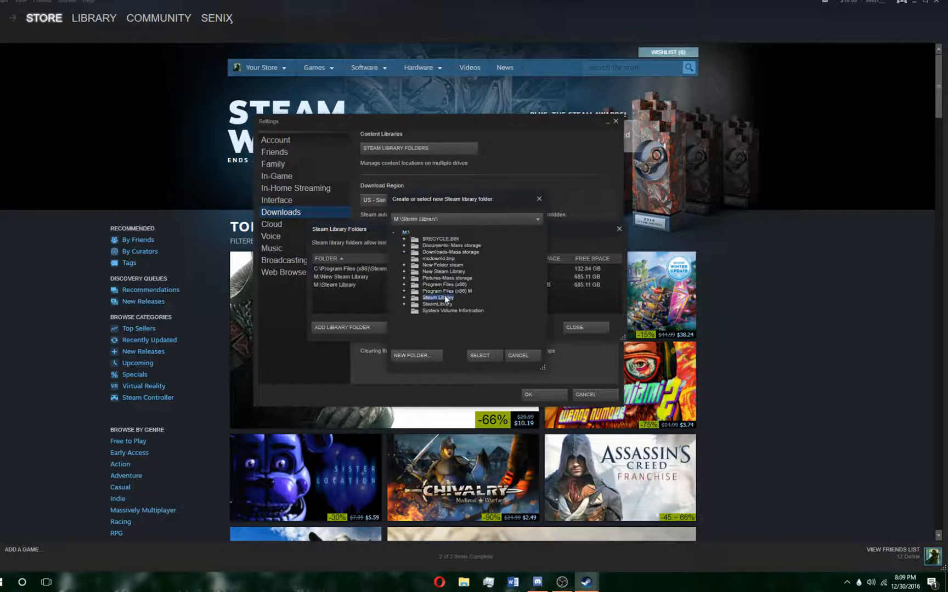
click(517, 354)
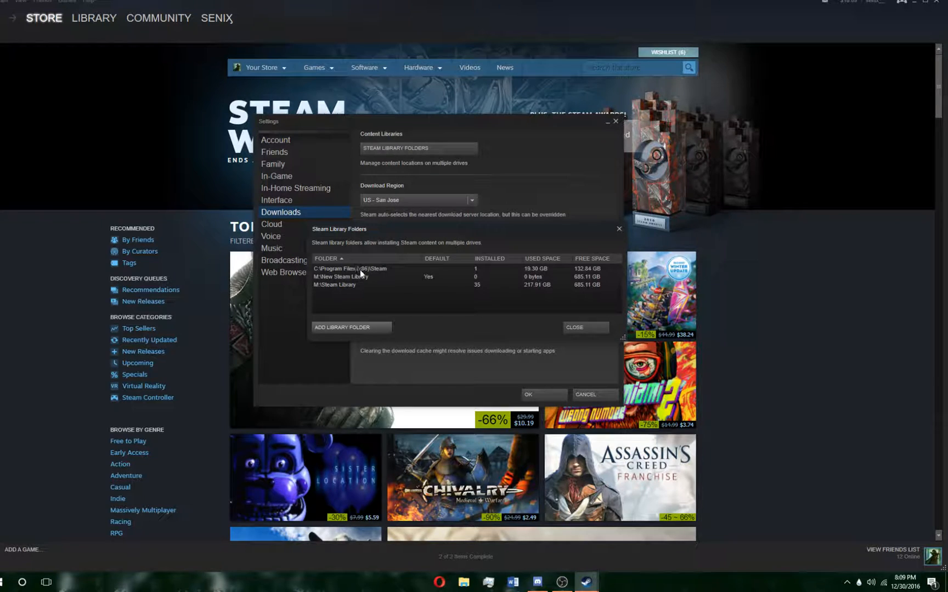
mouse_move(356, 286)
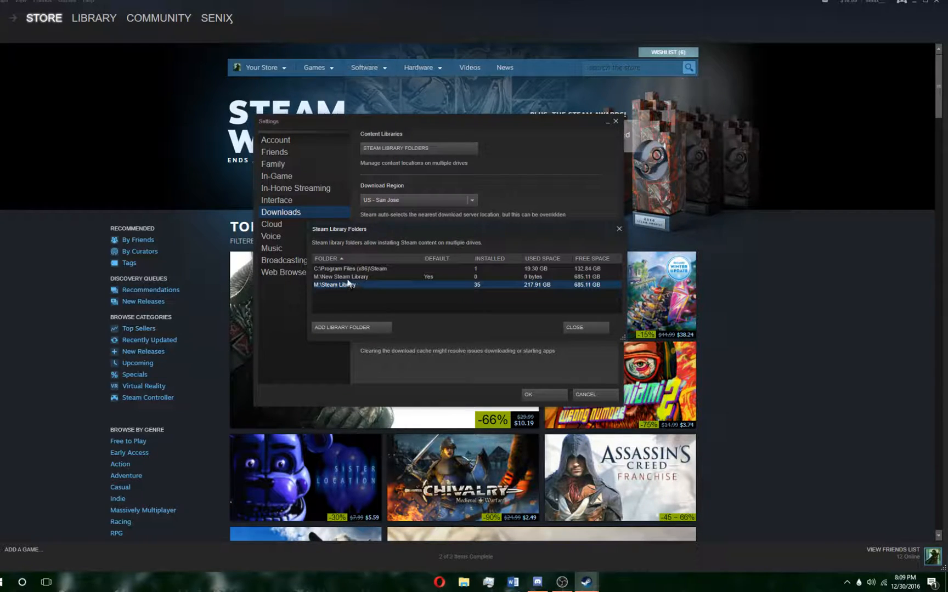
- Make M:\New Steam Library the default folder from its right-click menu
click(363, 277)
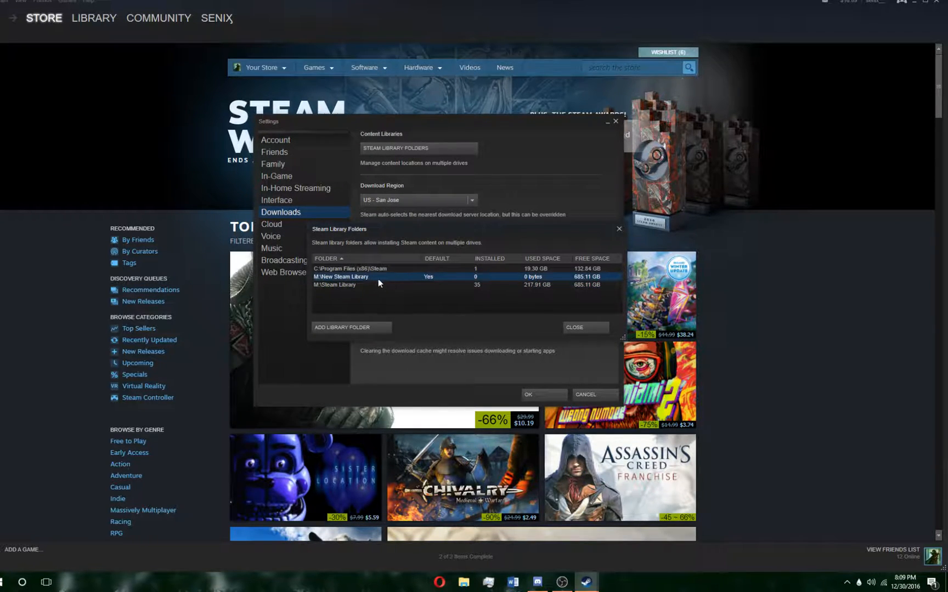
right_click(345, 276)
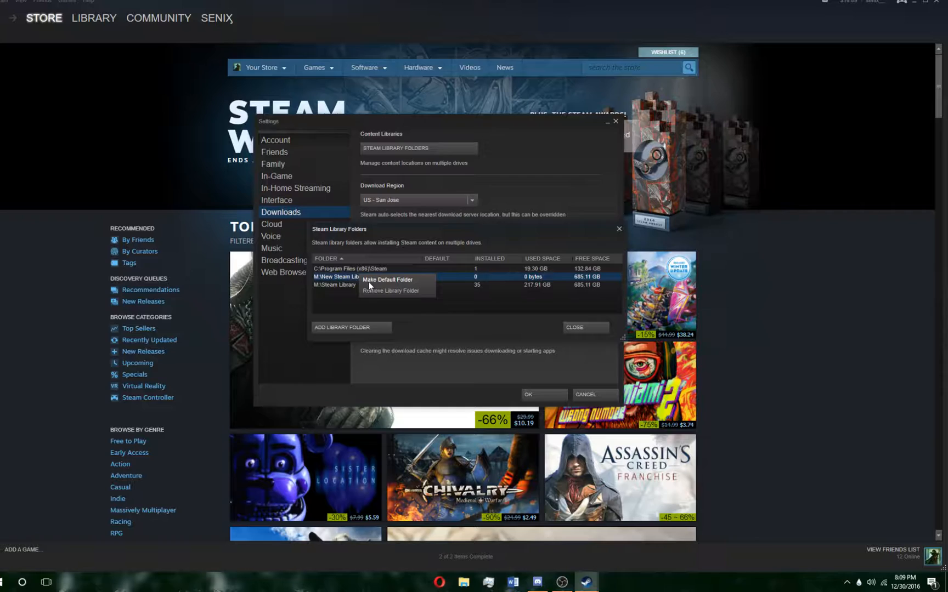
click(388, 279)
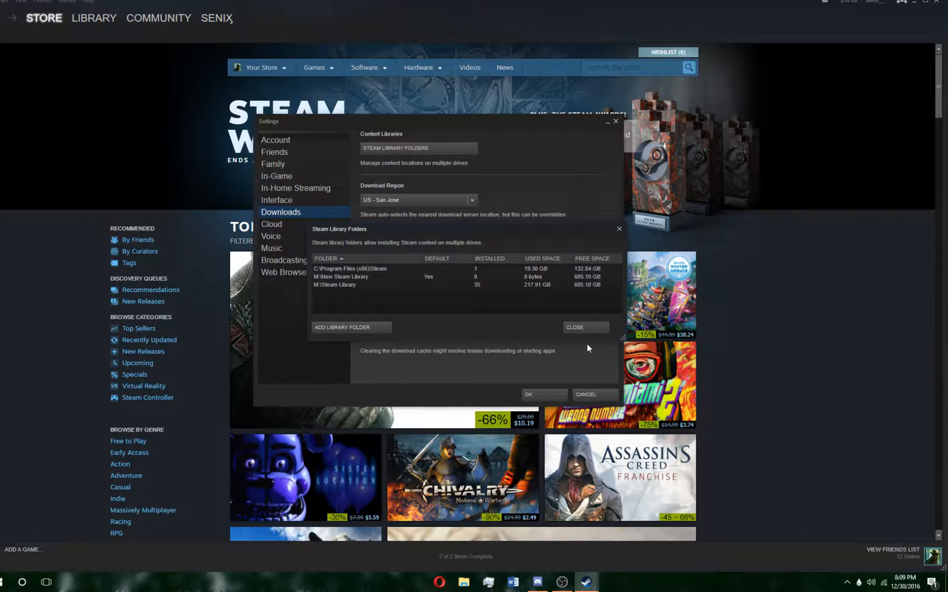
mouse_move(584, 328)
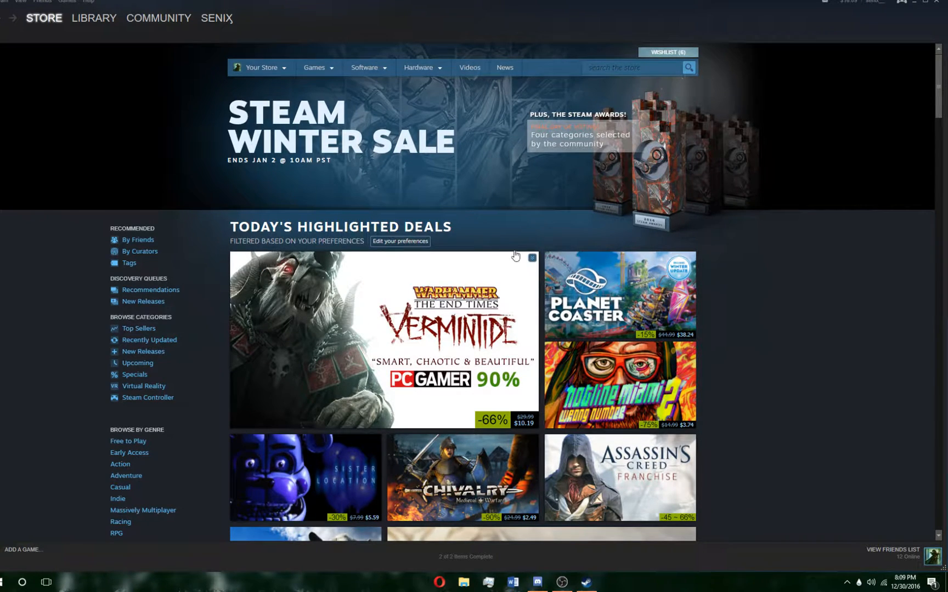
mouse_move(97, 303)
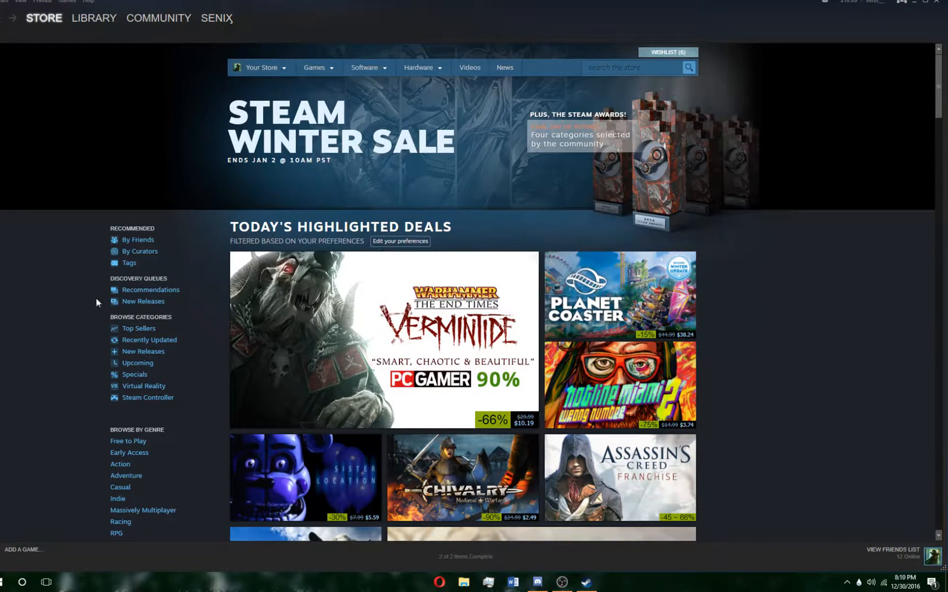
mouse_move(581, 487)
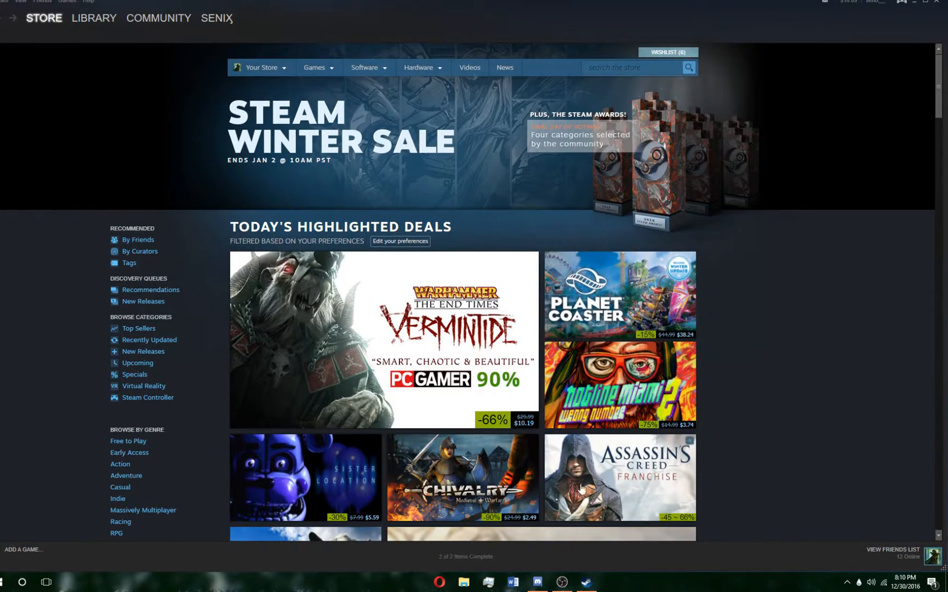